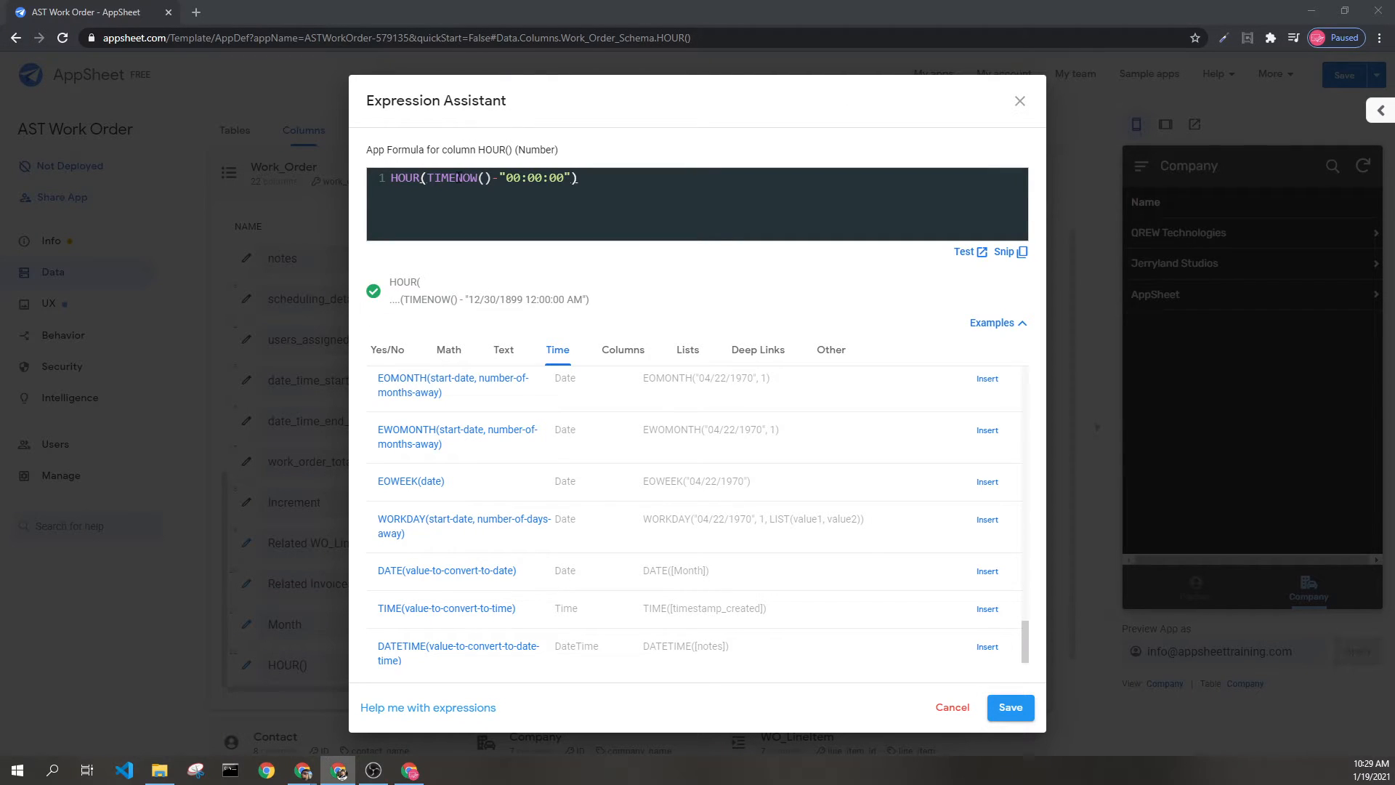
# Append the example duration "10:29:30" after the HOUR(TIMENOW()-"00:00:00") formula, keeping it valid
pyautogui.doubleClick(454, 177)
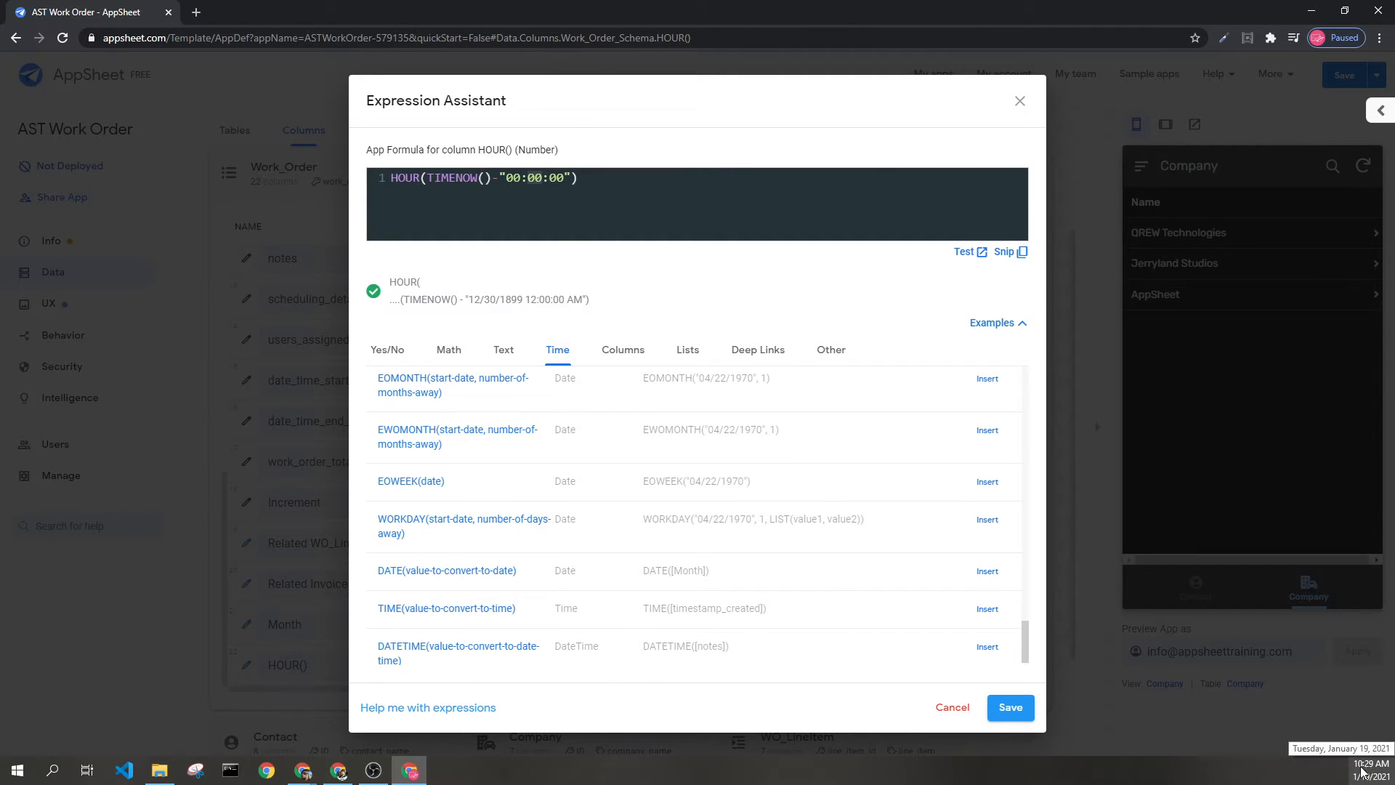
pyautogui.moveTo(601, 248)
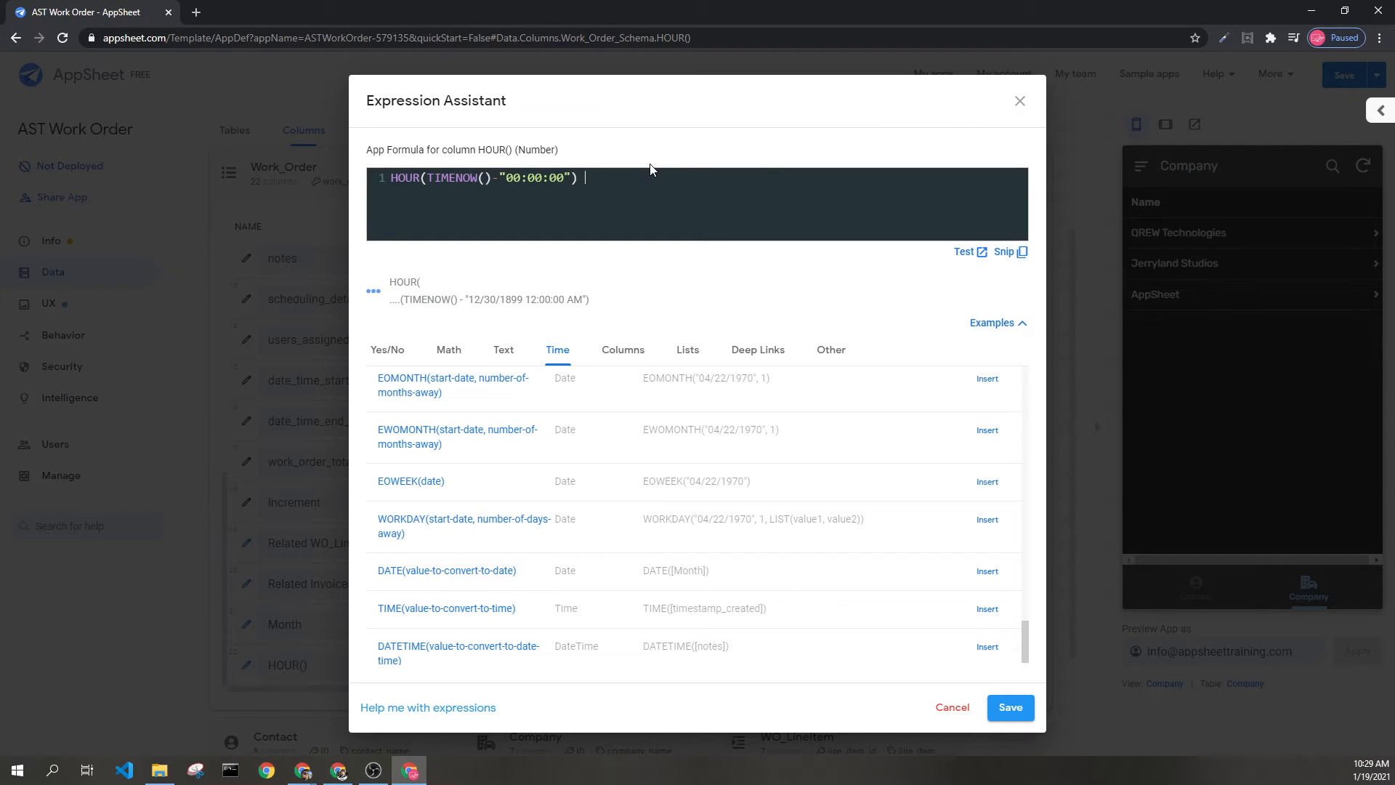
pyautogui.write('"10"')
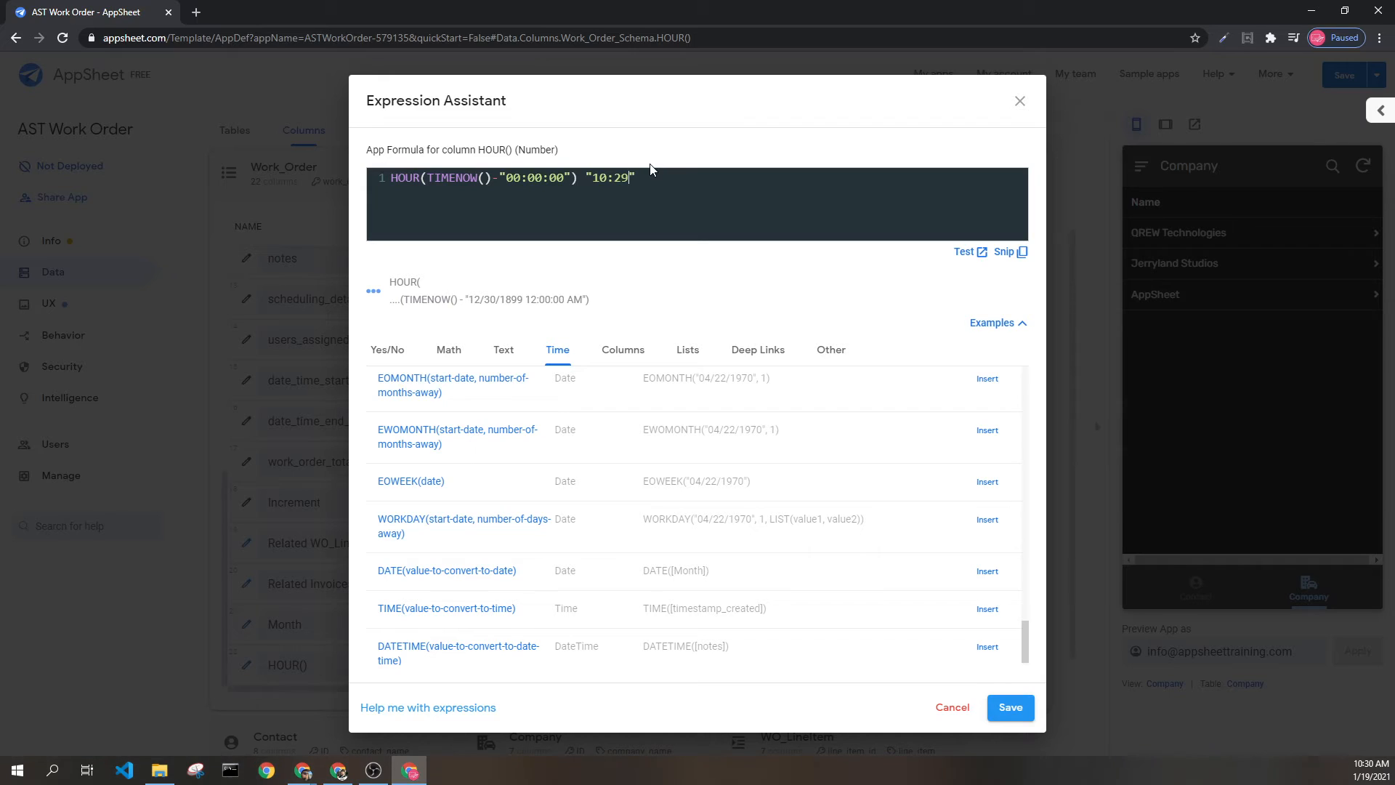
pyautogui.write('3')
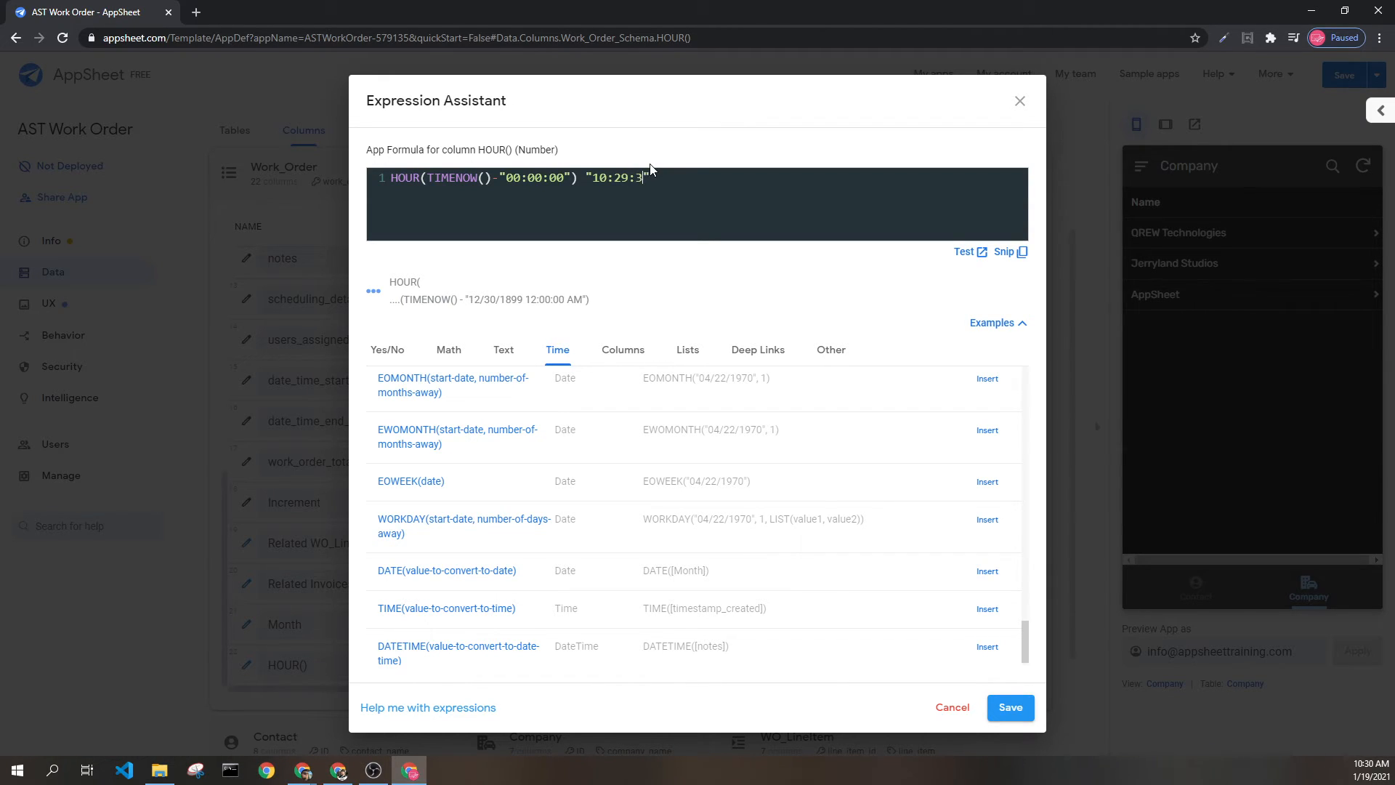
pyautogui.write('0')
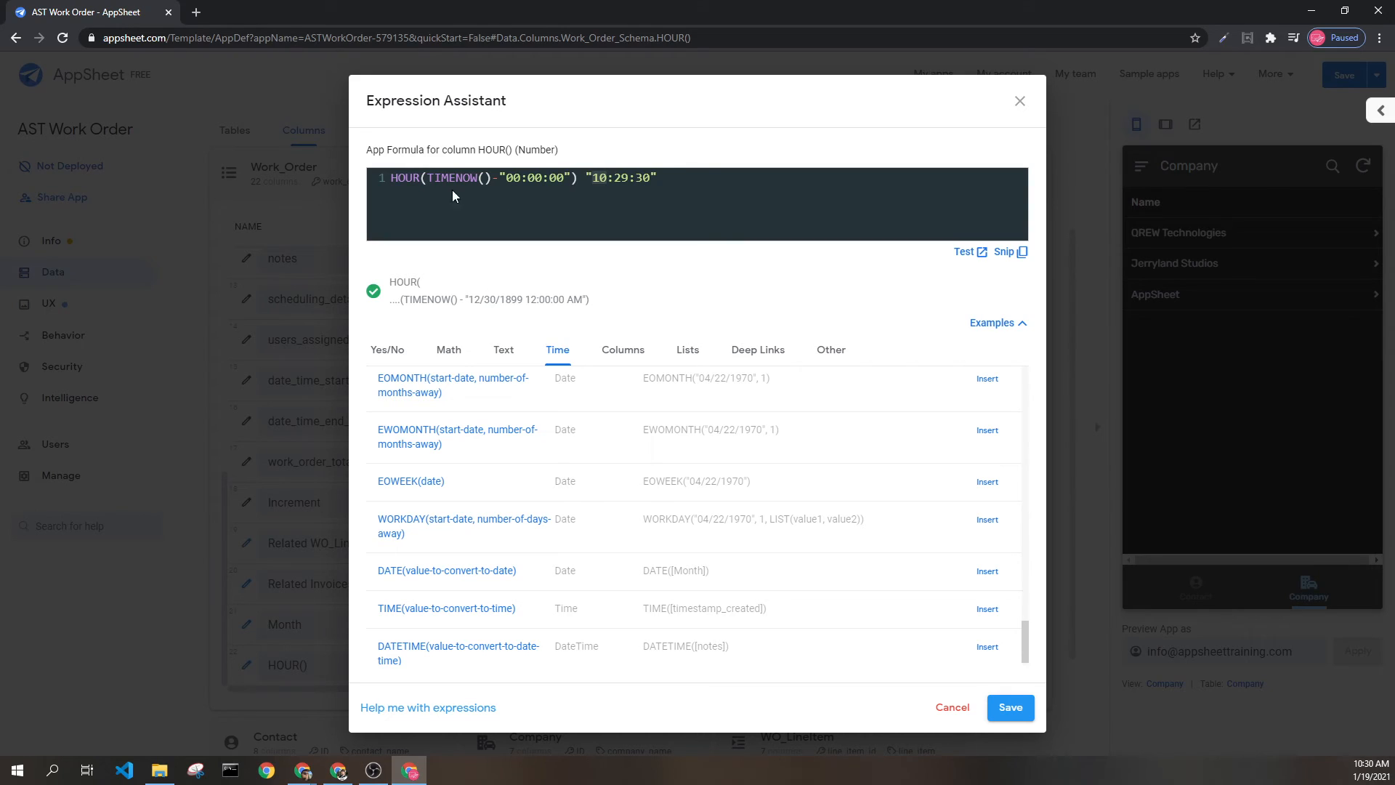
pyautogui.moveTo(601, 157)
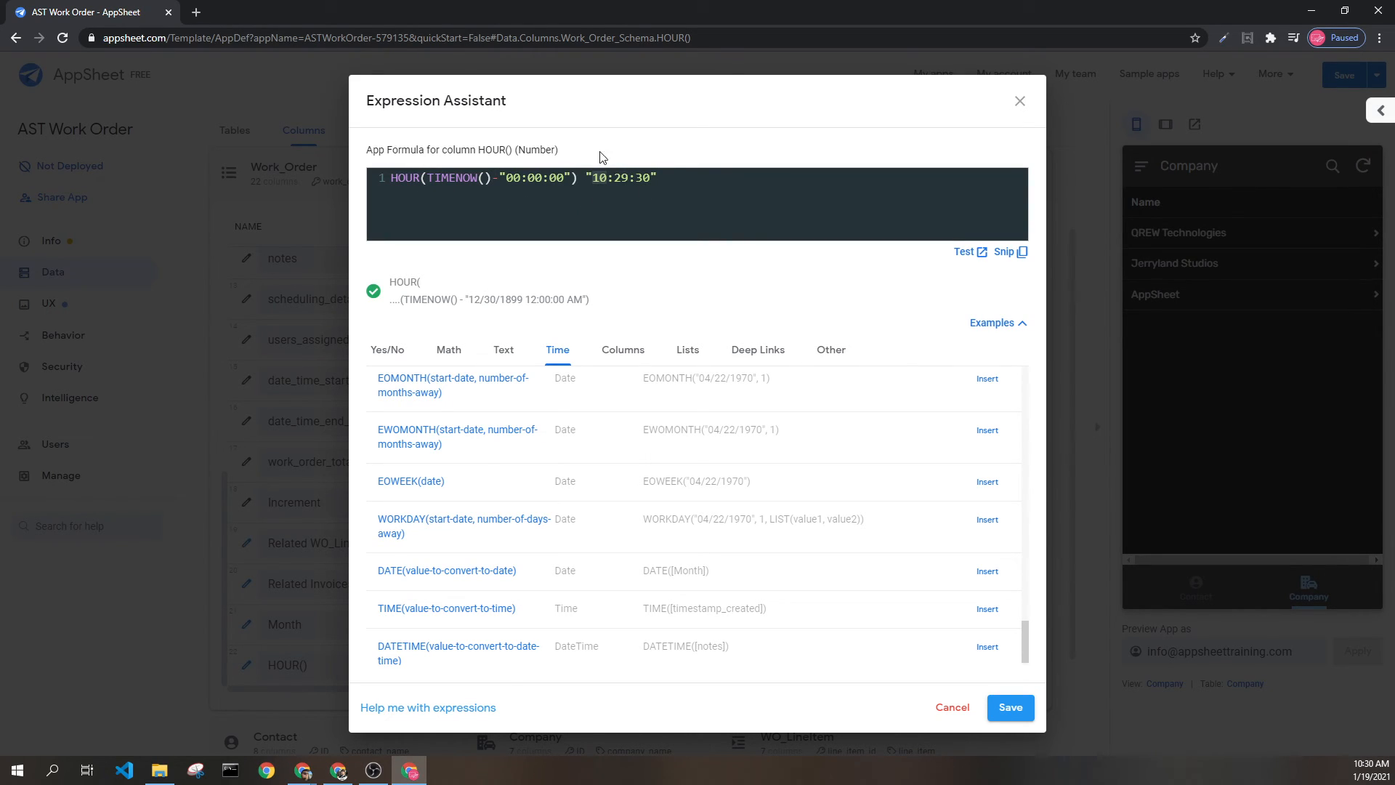